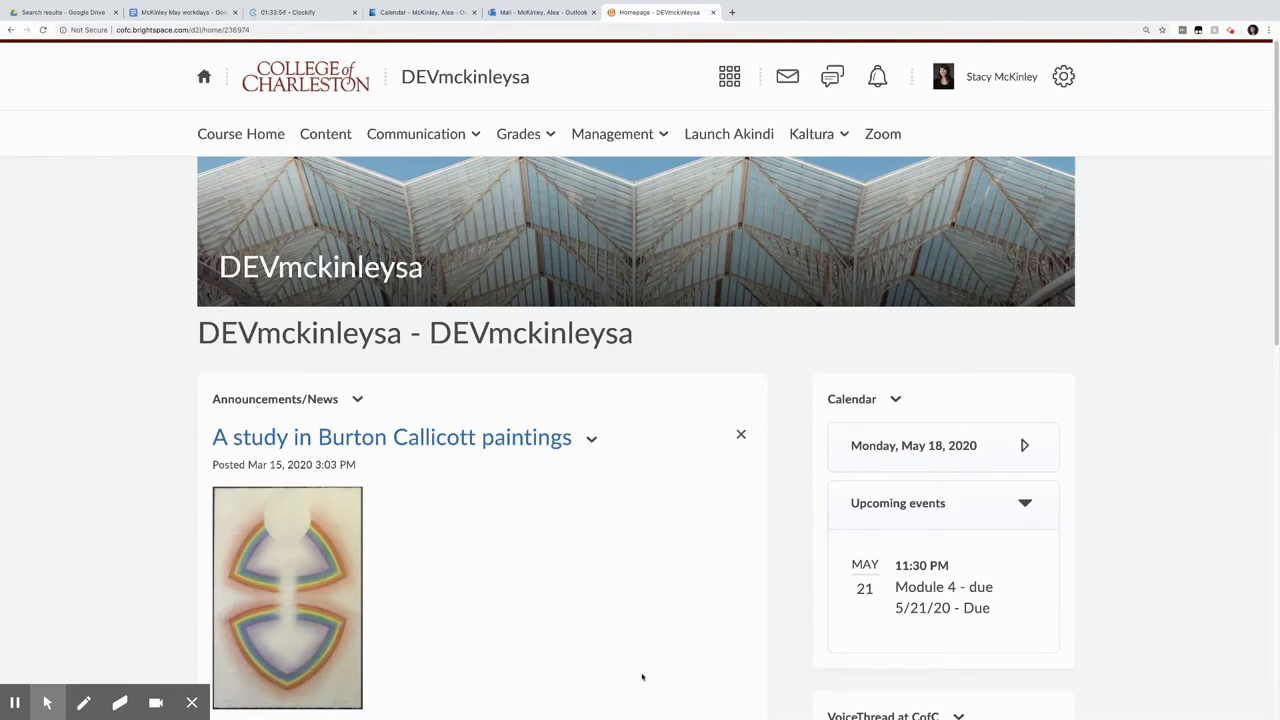
Go to the course's Manage Quizzes page via the Grades menu.
{"action": "left_click", "coordinate": [518, 133]}
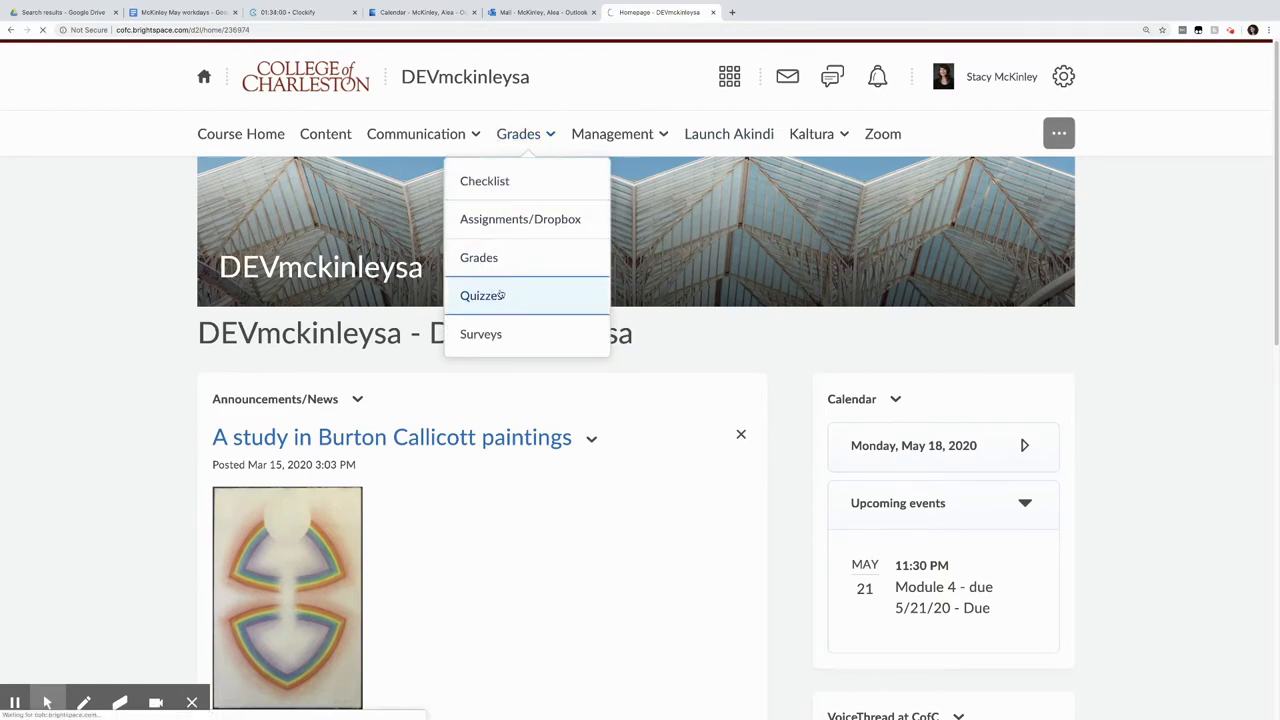
{"action": "left_click", "coordinate": [482, 295]}
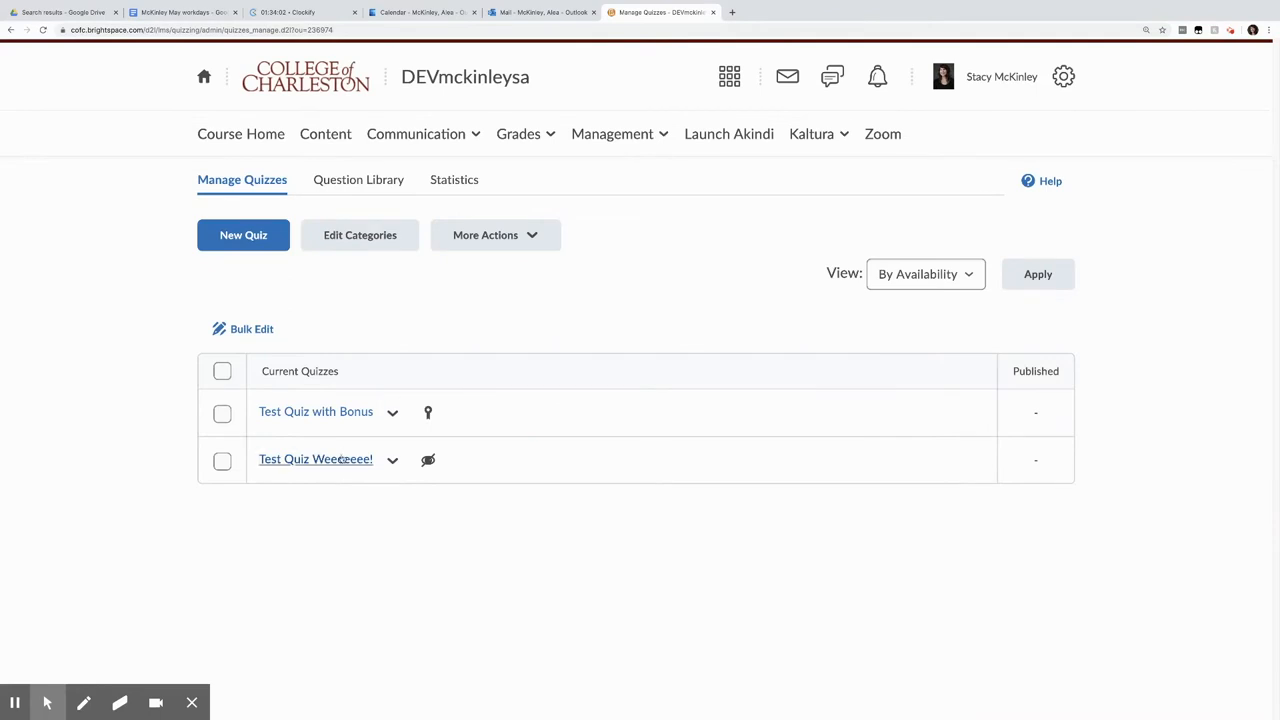
Start a new Short Answer question in Test Quiz Weeeeeee!'s question editor.
{"action": "left_click", "coordinate": [315, 459]}
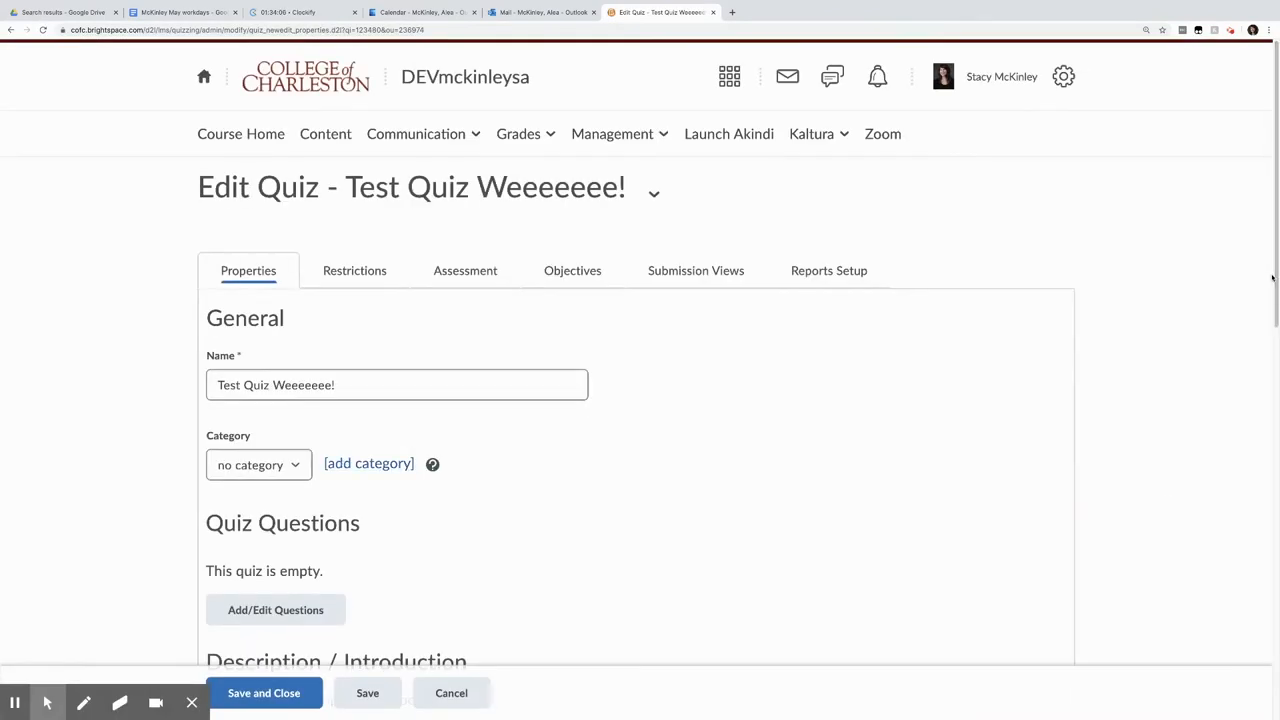
{"action": "scroll", "scroll_direction": "down", "scroll_amount": 3}
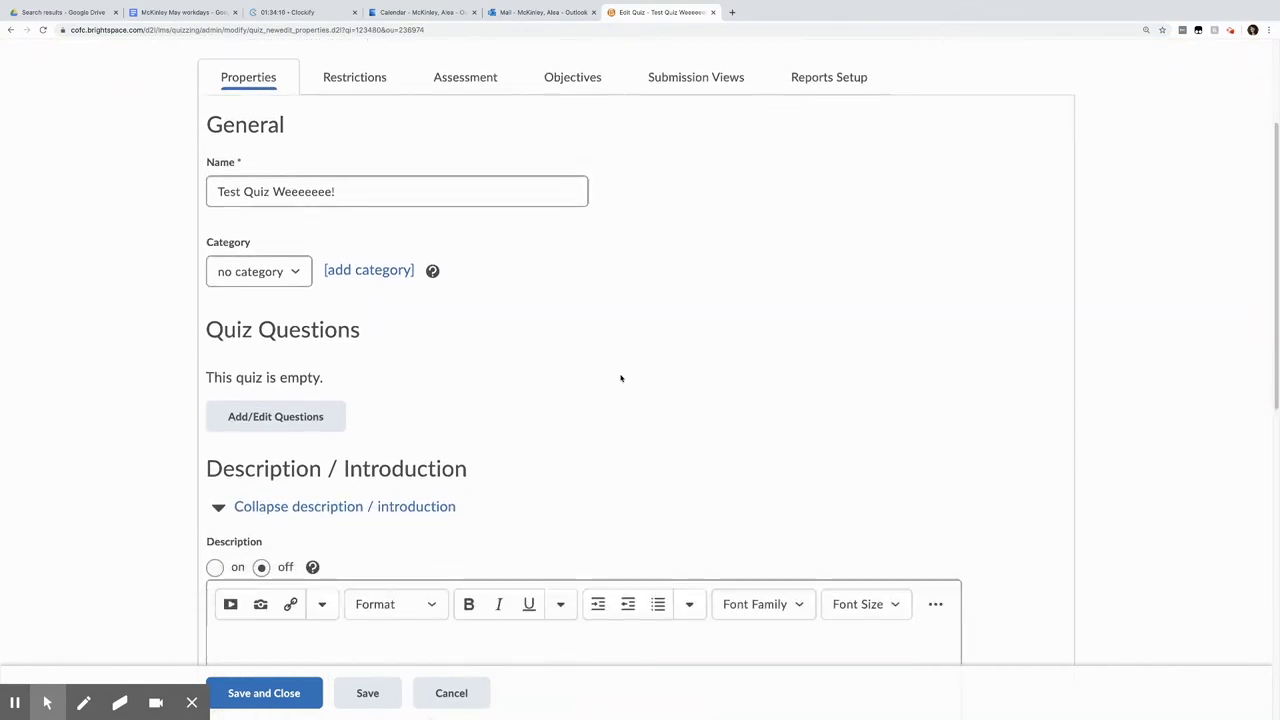
{"action": "left_click", "coordinate": [275, 416]}
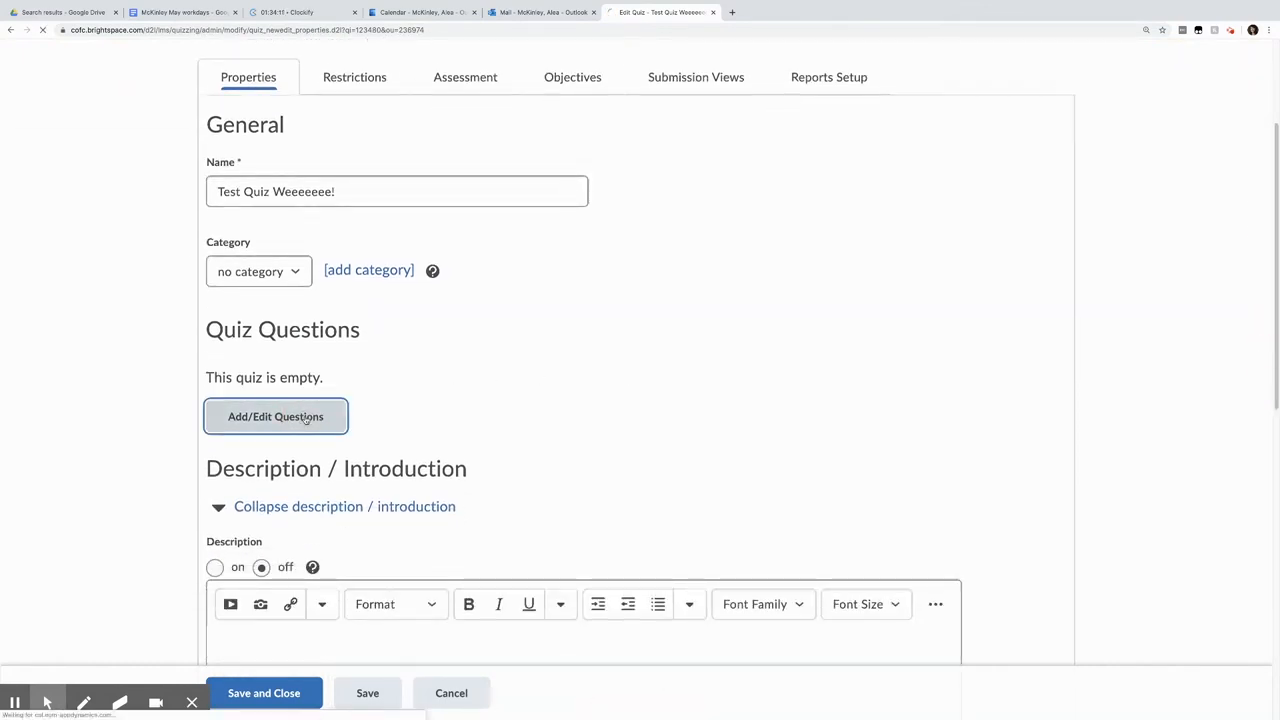
{"action": "left_click", "coordinate": [275, 416]}
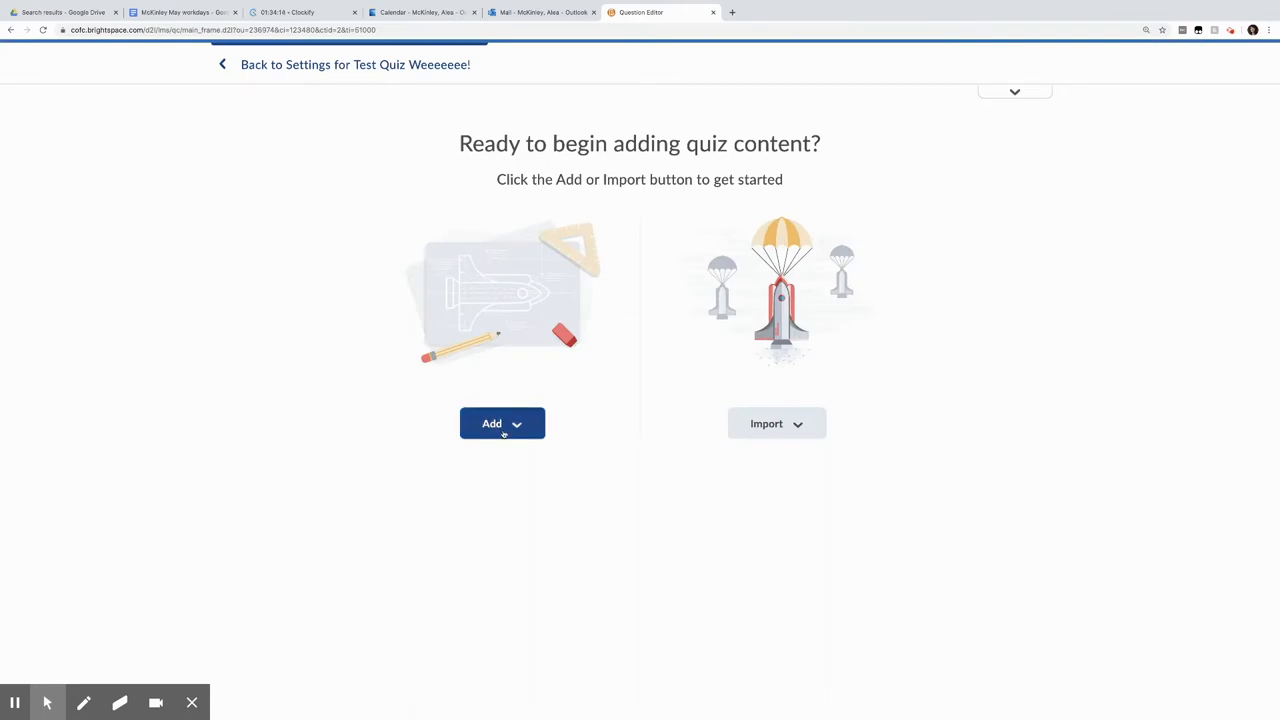
{"action": "left_click", "coordinate": [502, 423]}
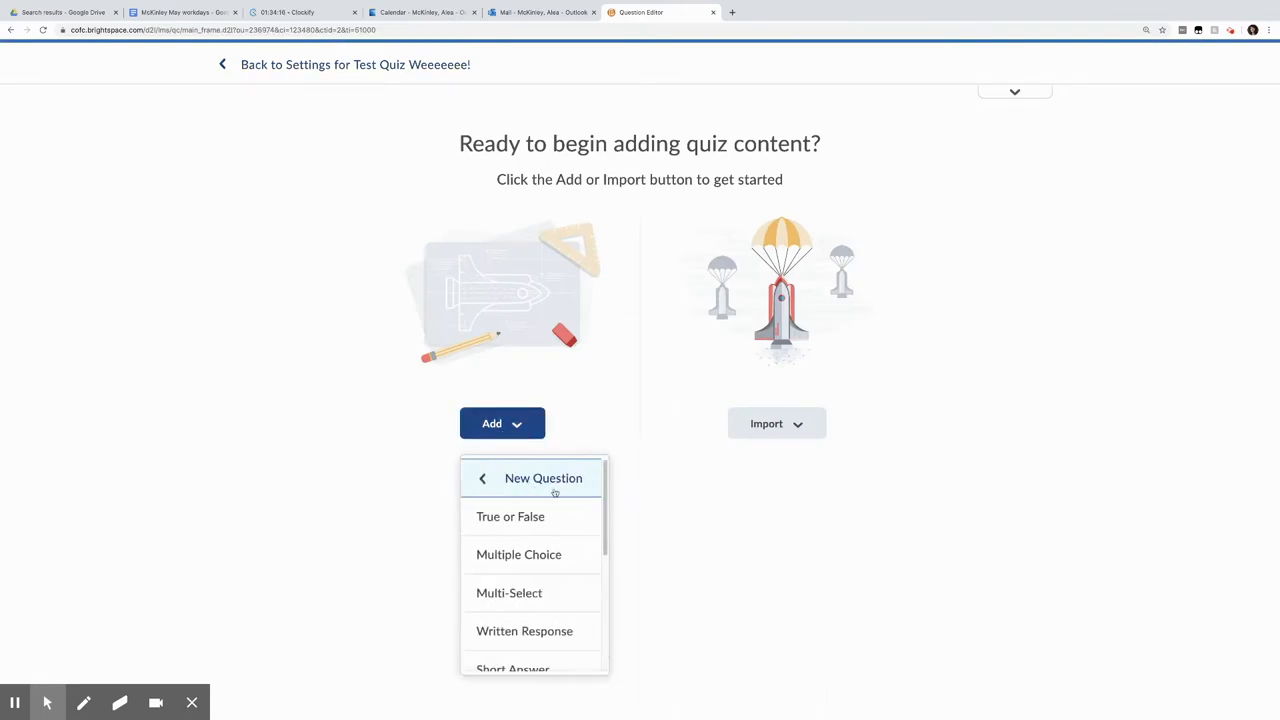
{"action": "left_click", "coordinate": [518, 554]}
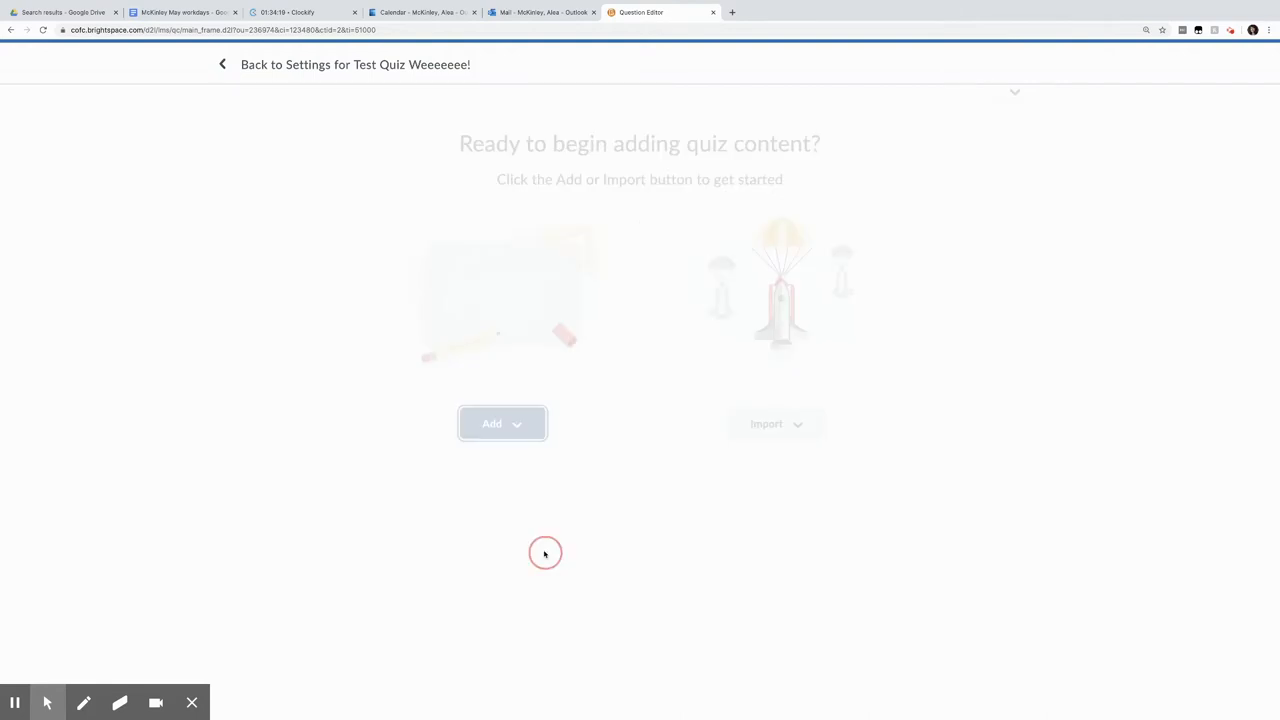
Enter "Debby's favorite color is _______." and set Blank 1 to Regular Expression evaluation.
{"action": "left_click", "coordinate": [500, 423]}
{"action": "type", "text": "Debby's favorite color is ________."}
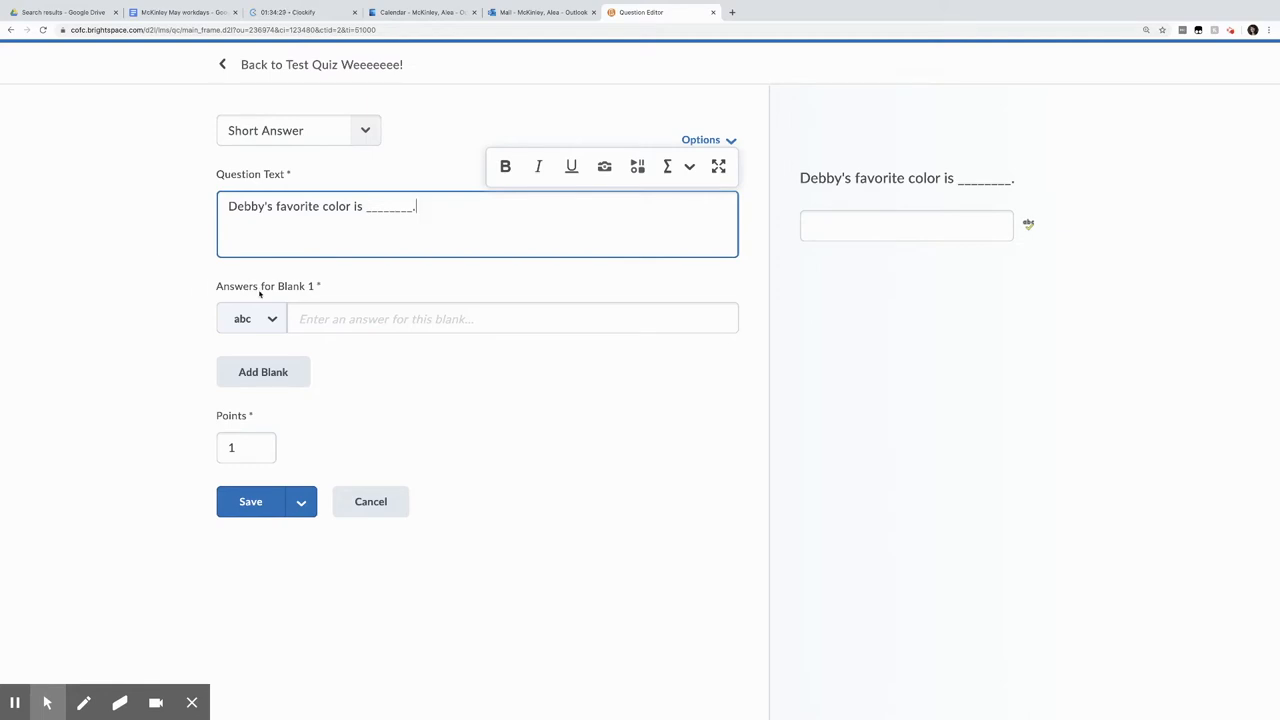
{"action": "left_click", "coordinate": [252, 318]}
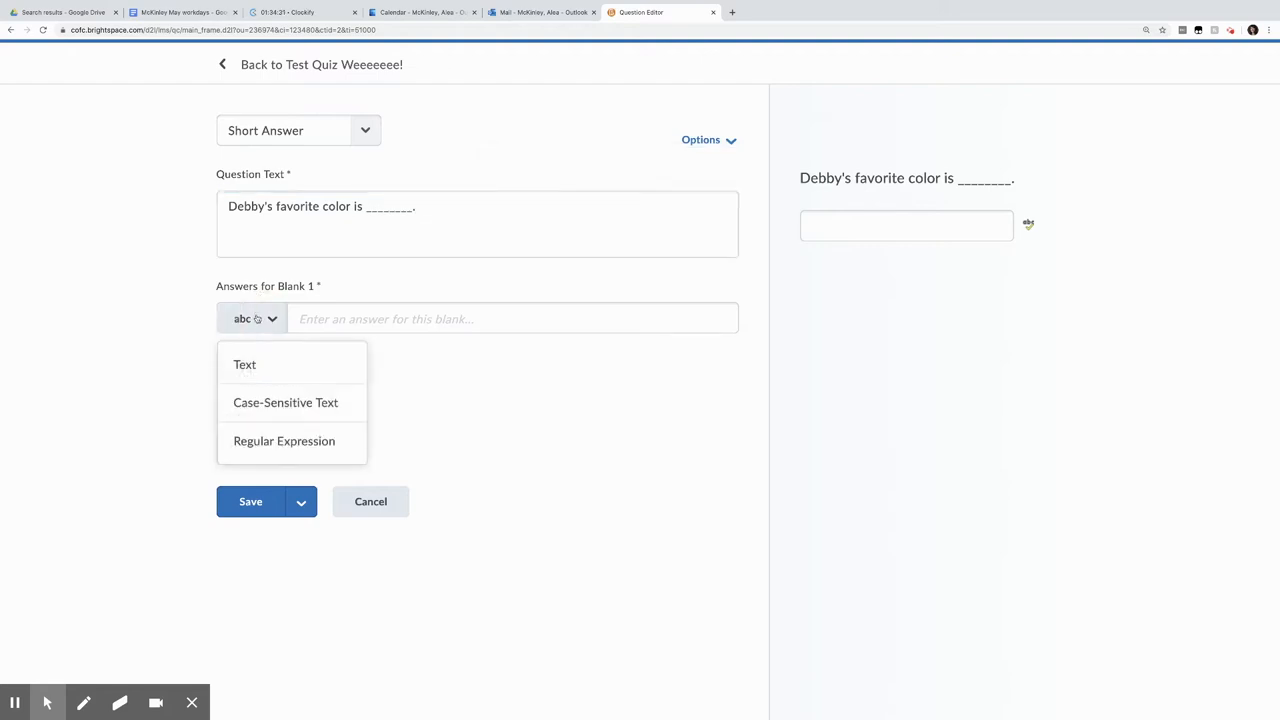
{"action": "left_click", "coordinate": [284, 441]}
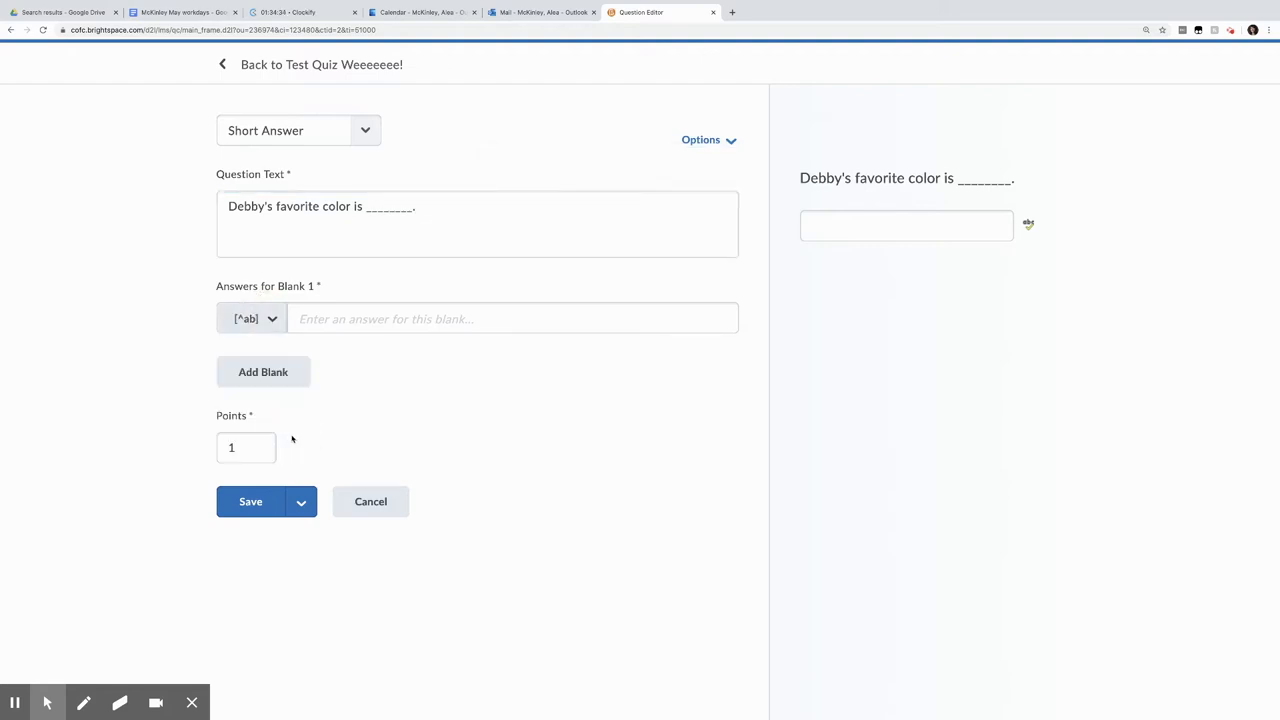
{"action": "left_click", "coordinate": [512, 318]}
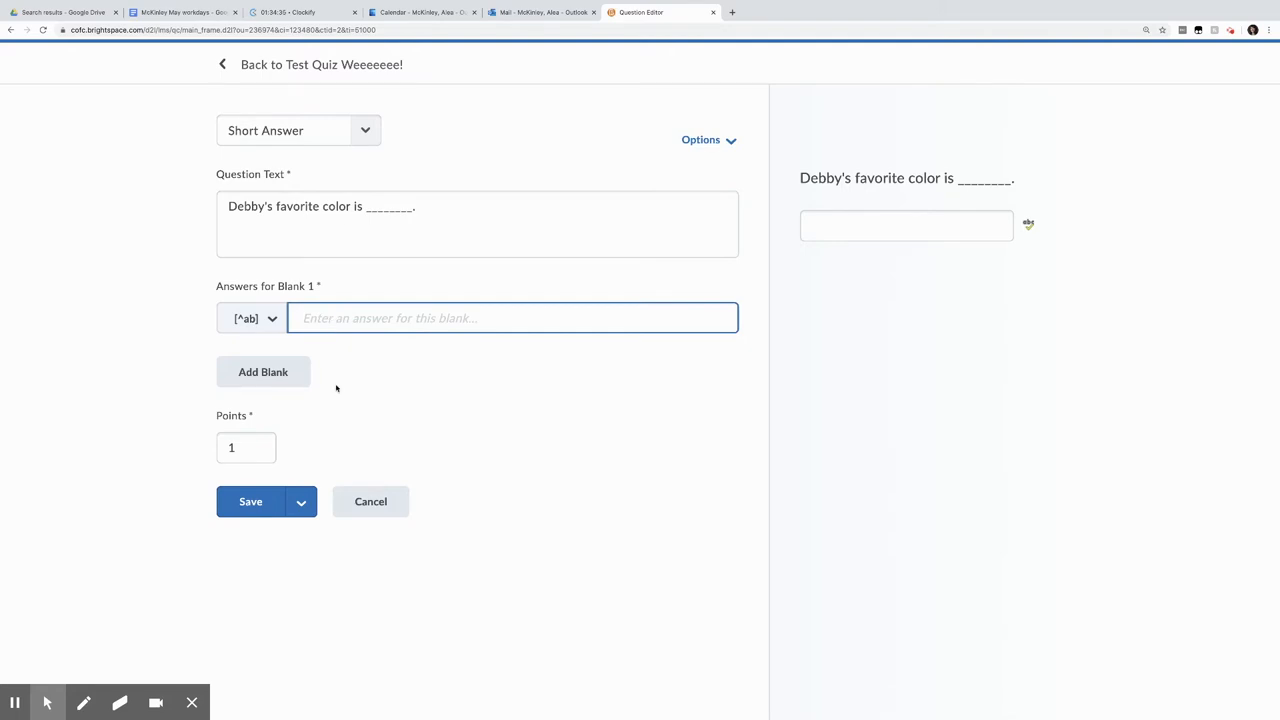
Add accepted answers magenta, Magenta, pink and Pink, then save the question worth 1 point.
{"action": "type", "text": "magenta"}
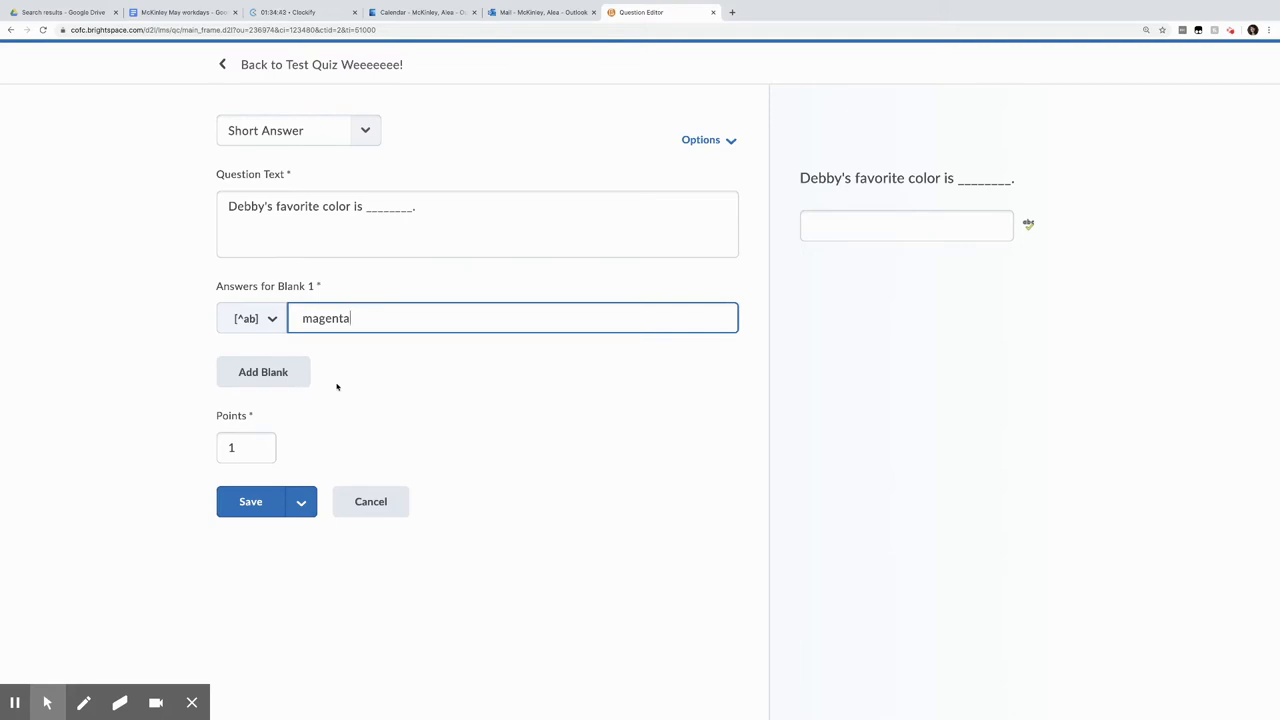
{"action": "key", "text": "Return"}
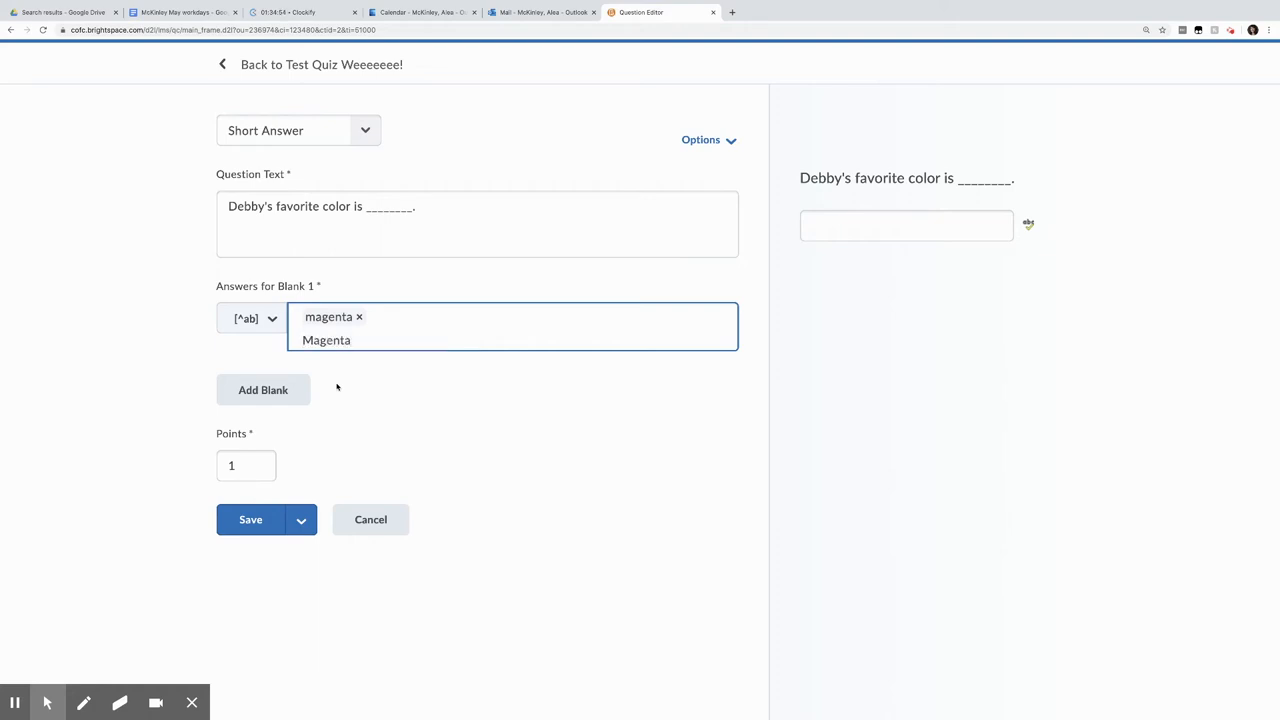
{"action": "left_click", "coordinate": [326, 340]}
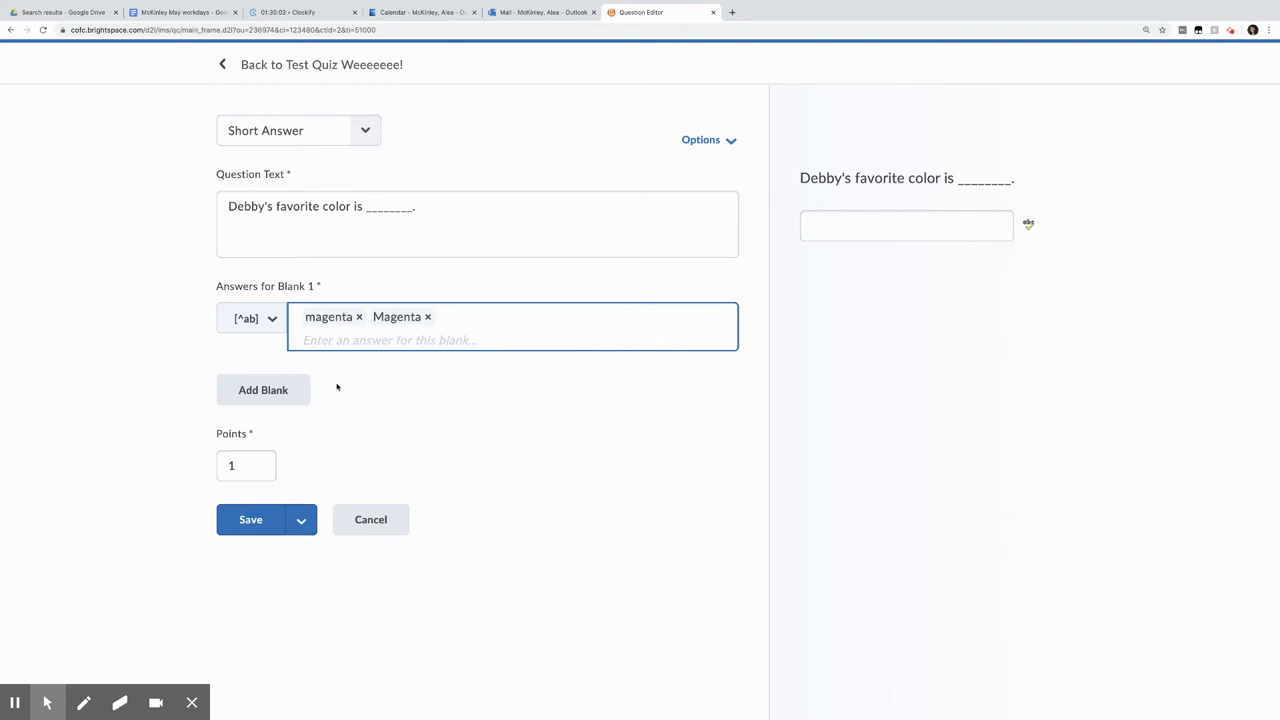
{"action": "type", "text": "pink ×"}
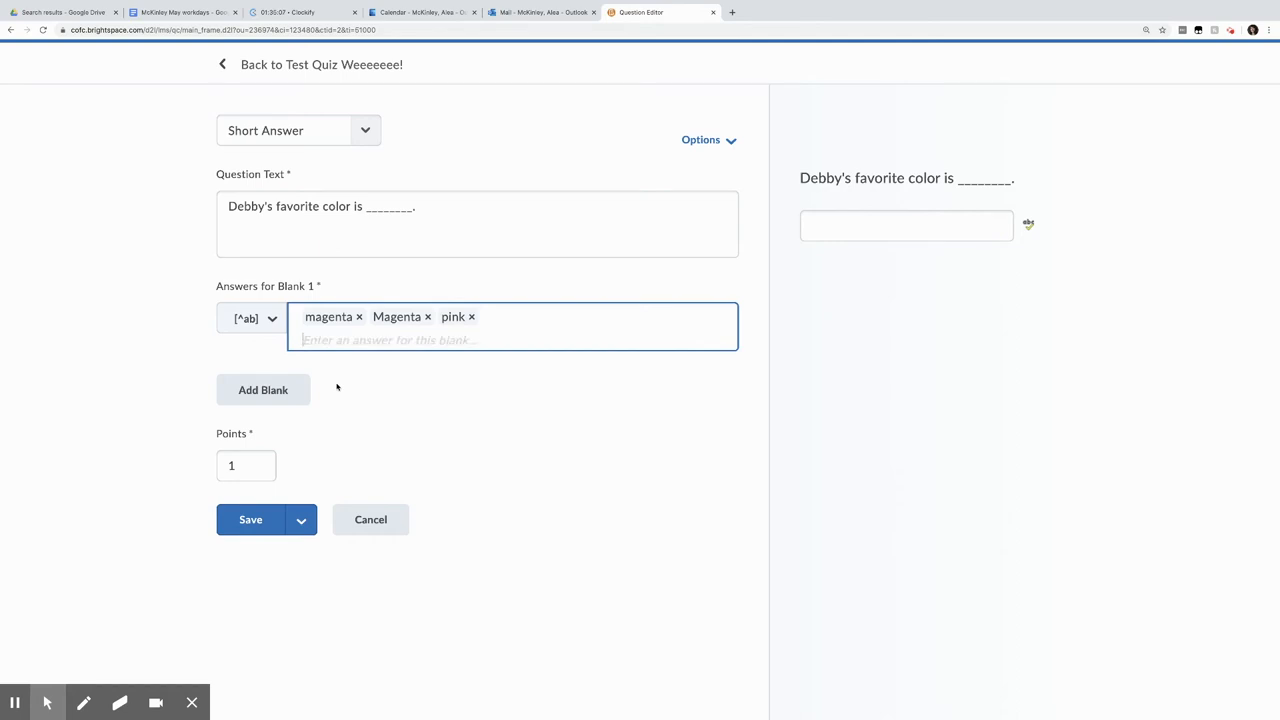
{"action": "type", "text": "Pink ×"}
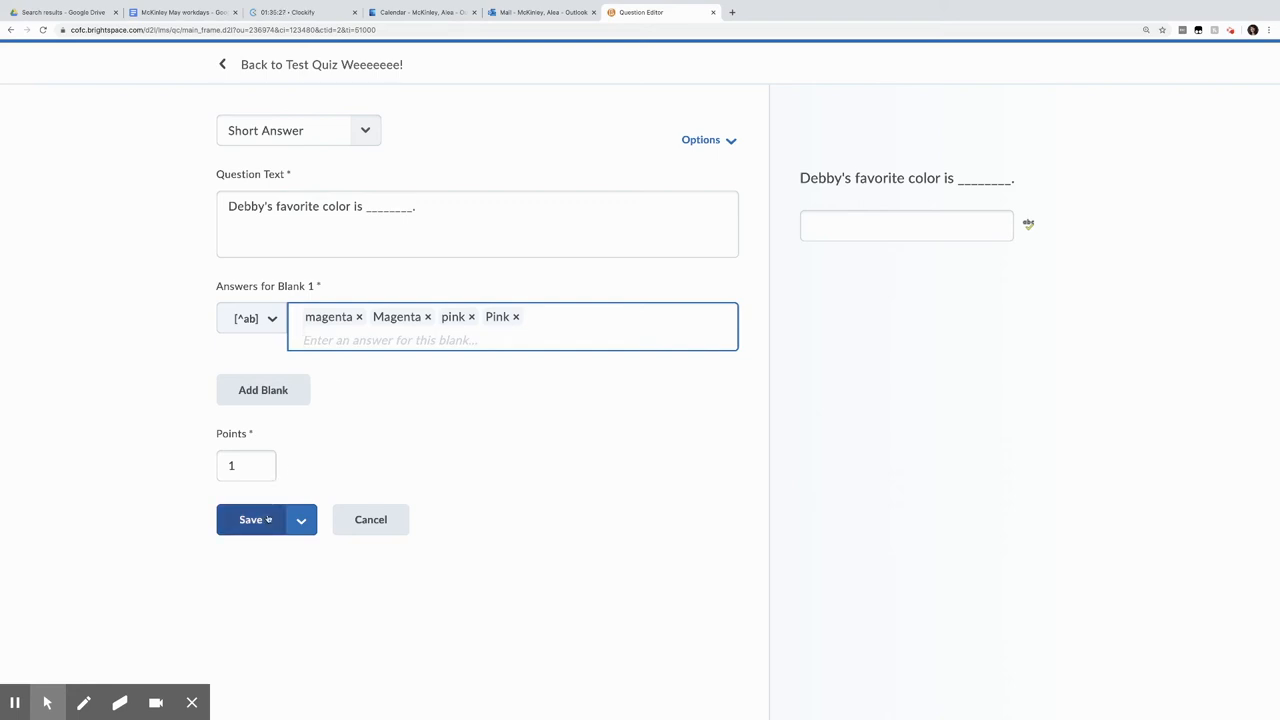
{"action": "left_click", "coordinate": [250, 519]}
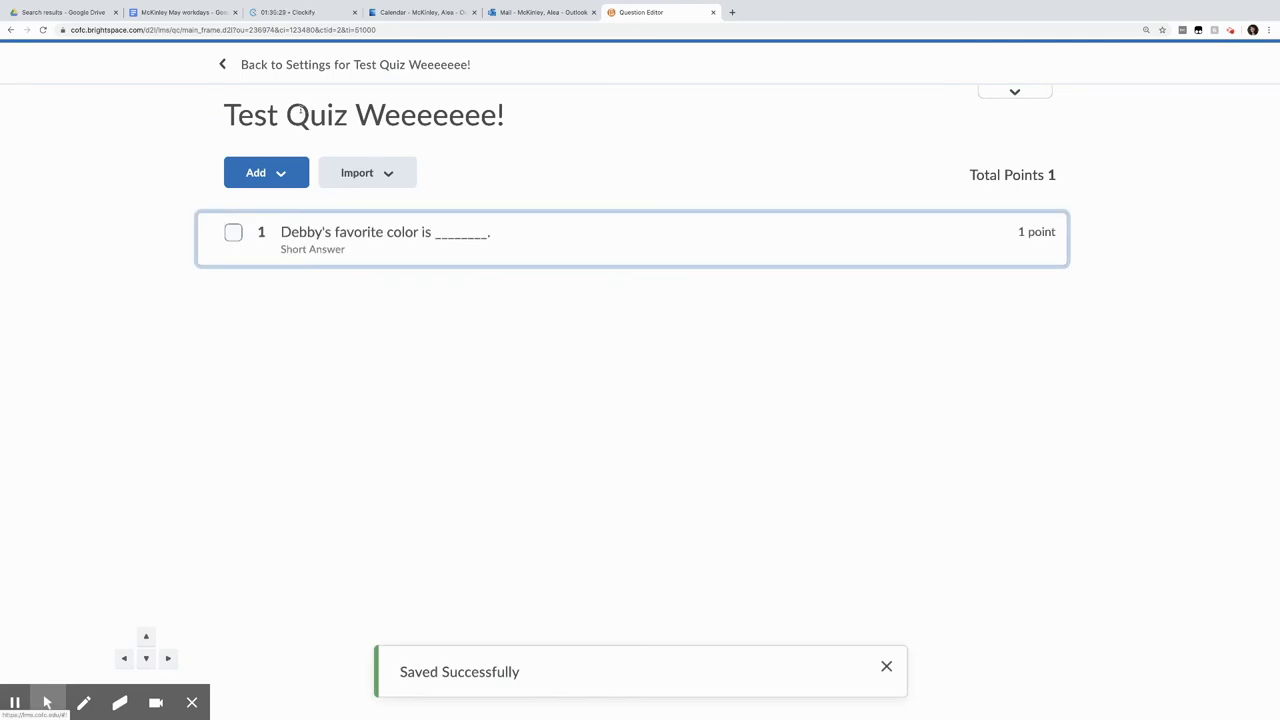
Save and close the quiz settings, then launch a Preview of the test quiz.
{"action": "left_click", "coordinate": [355, 64]}
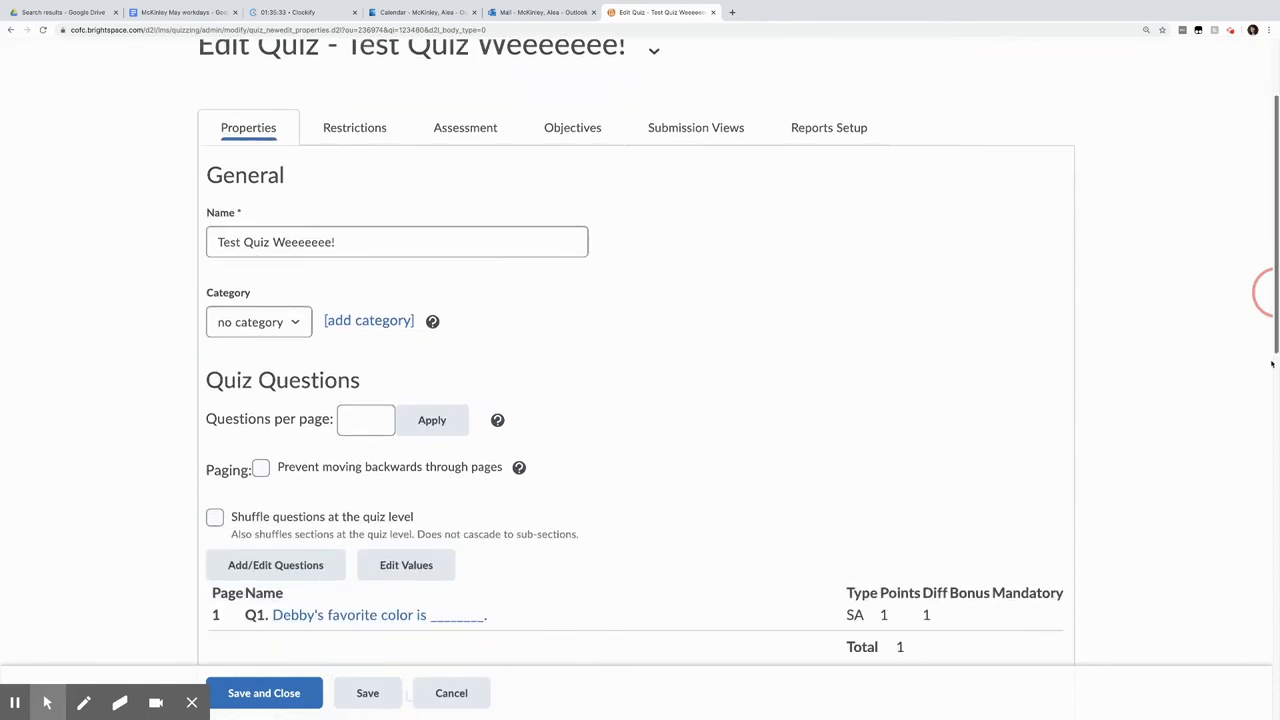
{"action": "left_click", "coordinate": [264, 693]}
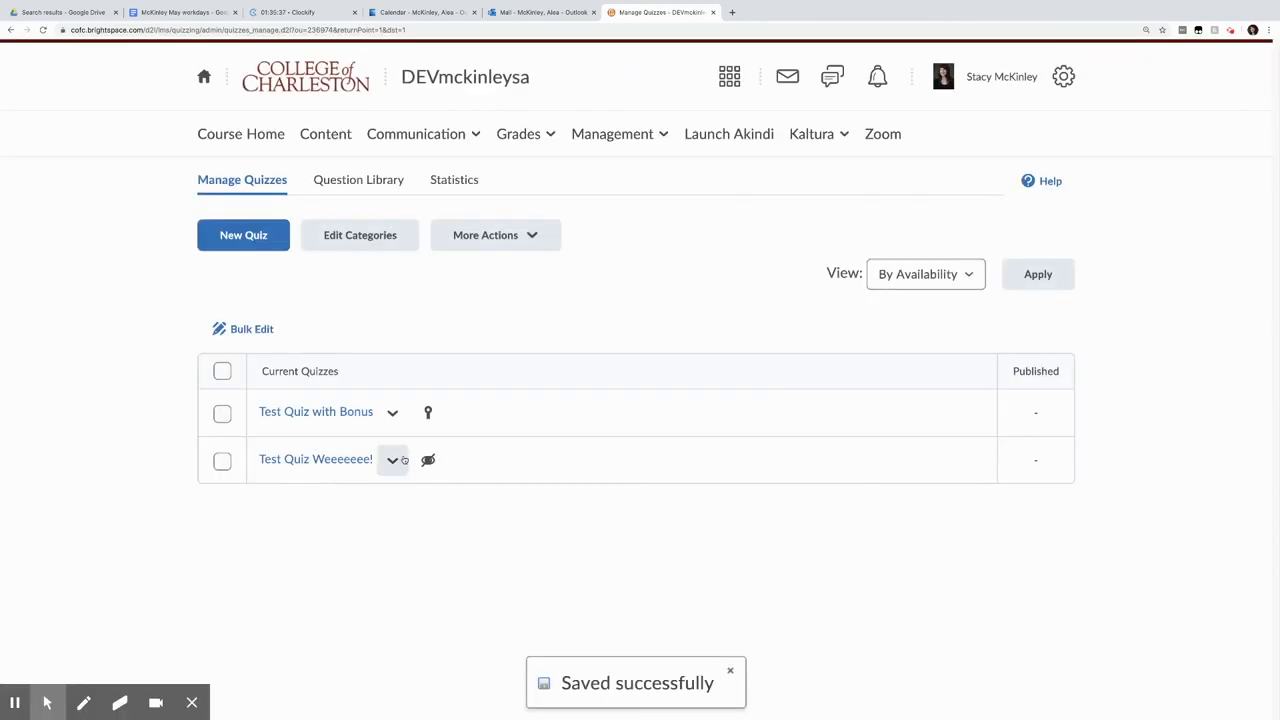
{"action": "left_click", "coordinate": [392, 459]}
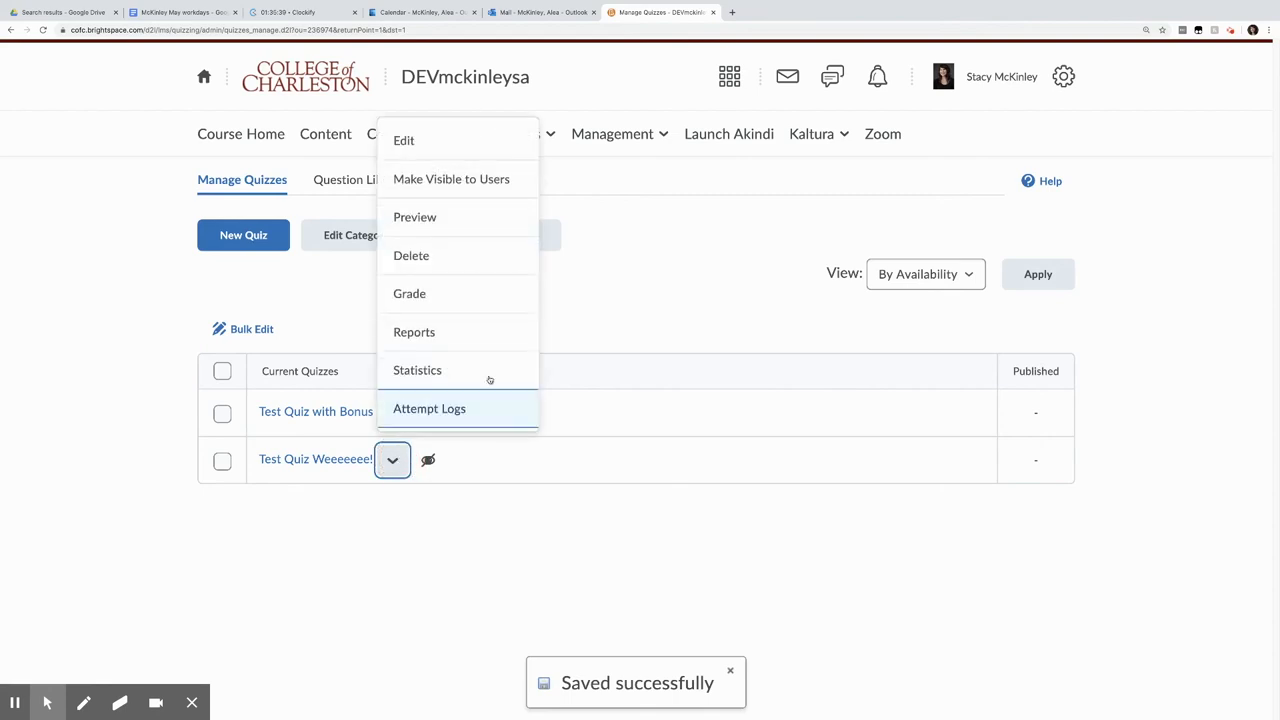
{"action": "left_click", "coordinate": [414, 217]}
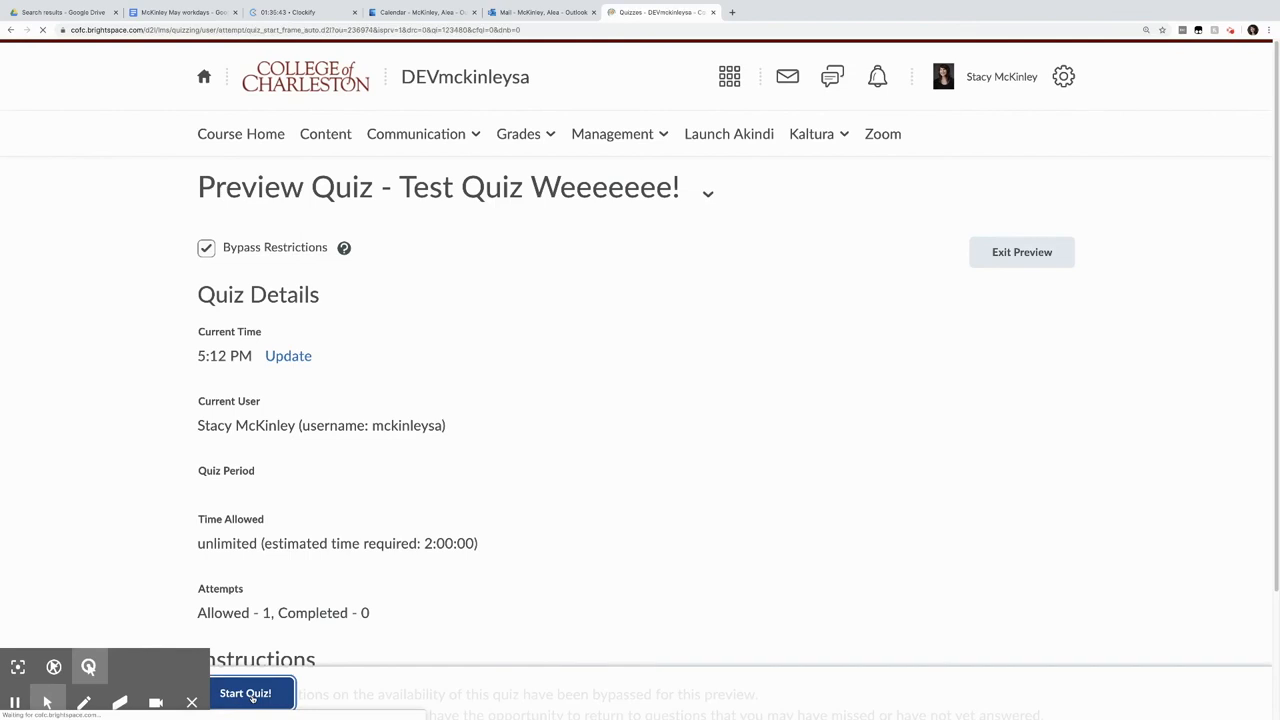
Start the preview attempt, answer question 1 with pink and submit.
{"action": "left_click", "coordinate": [245, 693]}
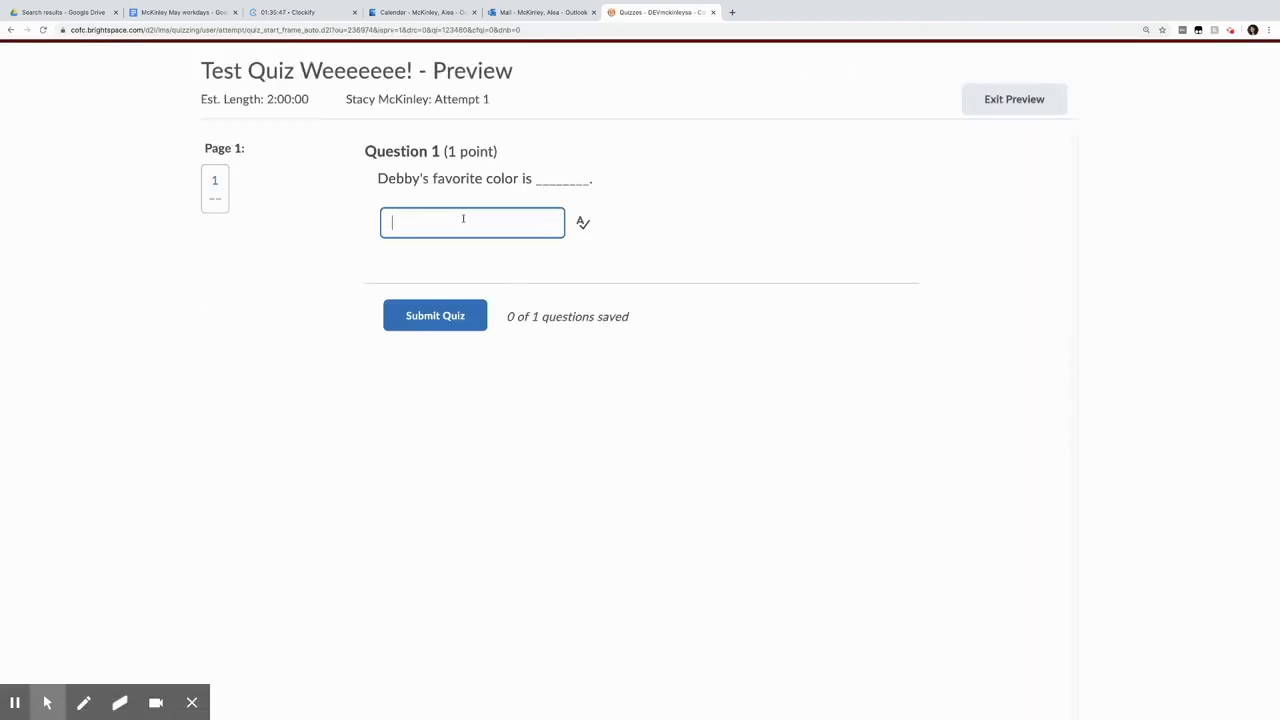
{"action": "type", "text": "pink"}
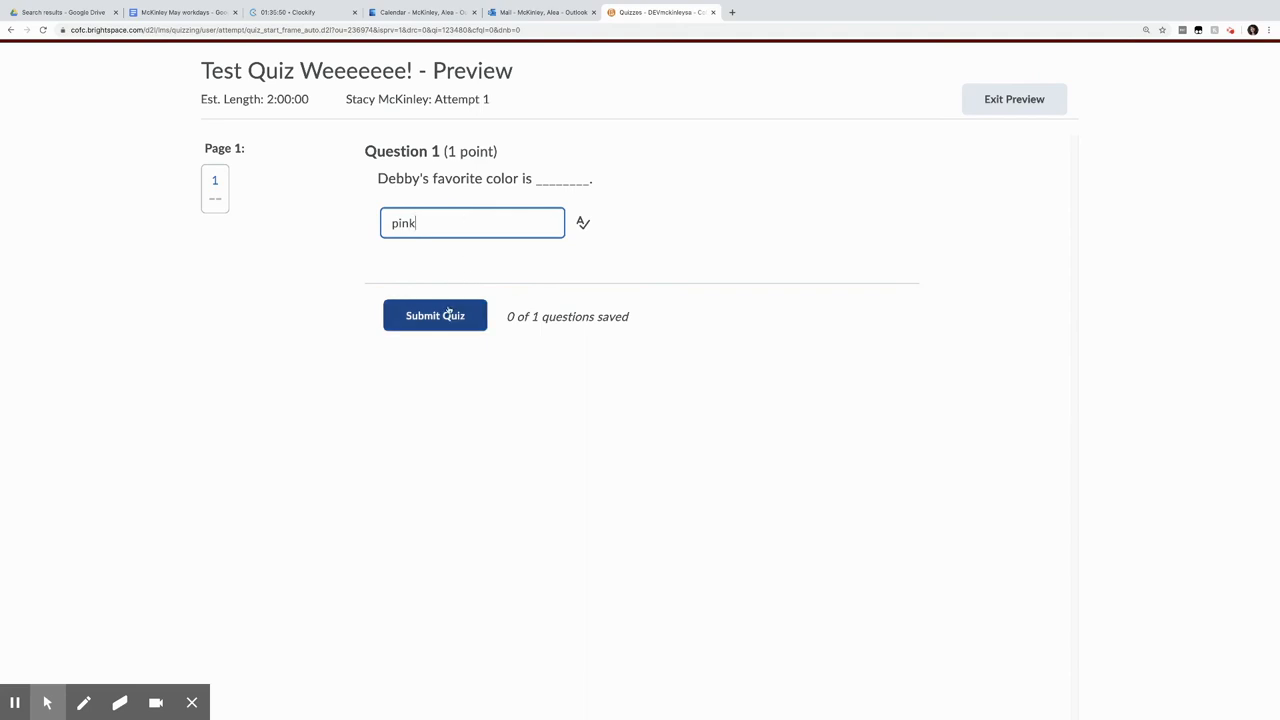
{"action": "left_click", "coordinate": [435, 315]}
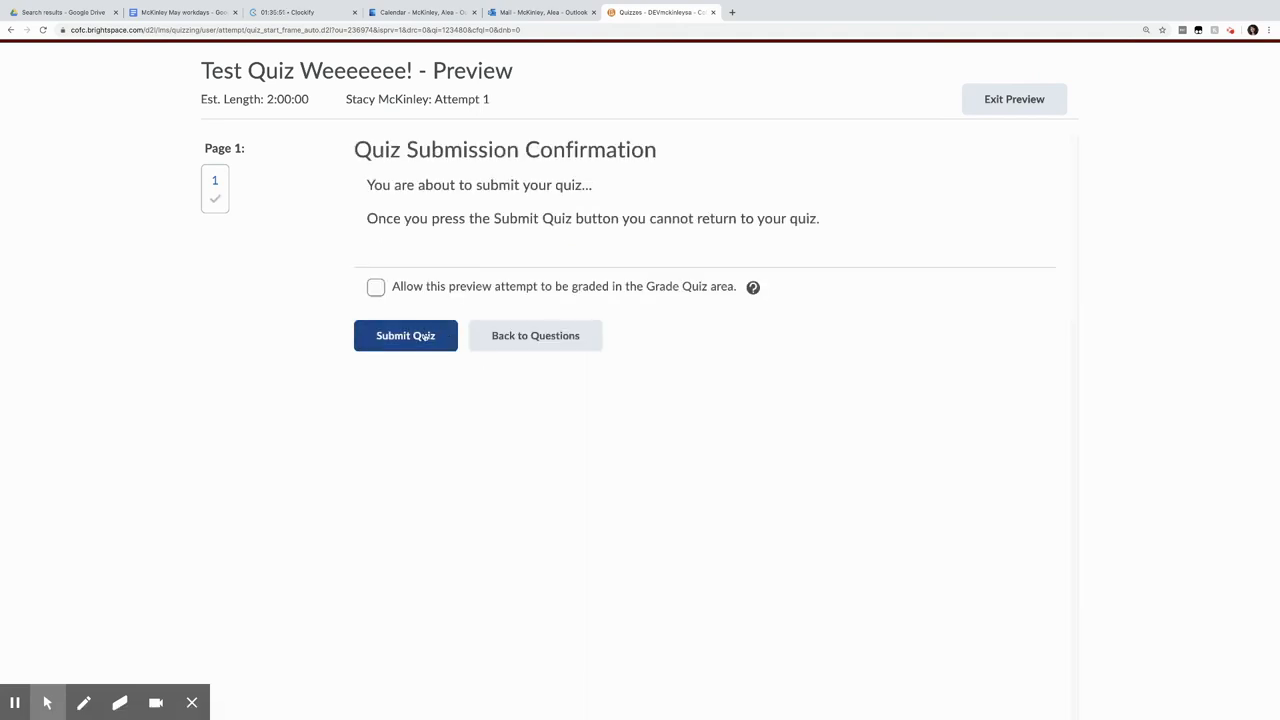
Confirm submission and see pink graded 1/1 (100%).
{"action": "left_click", "coordinate": [405, 335]}
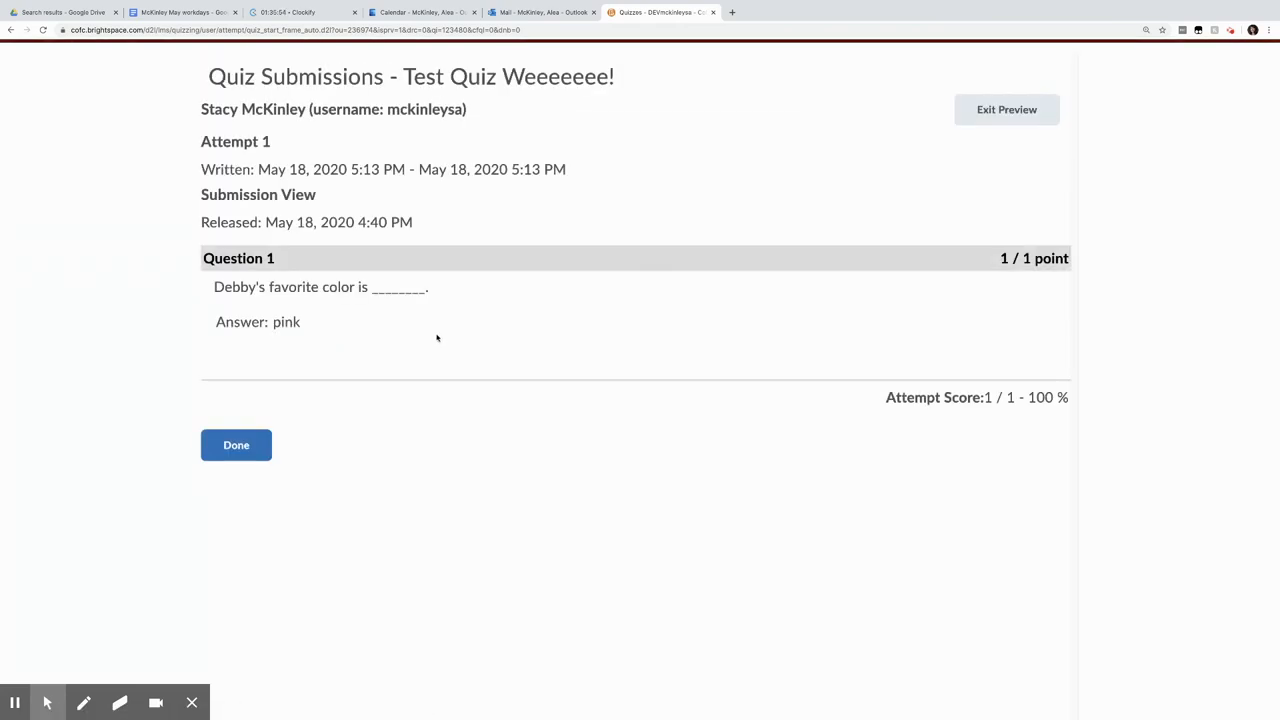
{"action": "mouse_move", "coordinate": [1042, 407]}
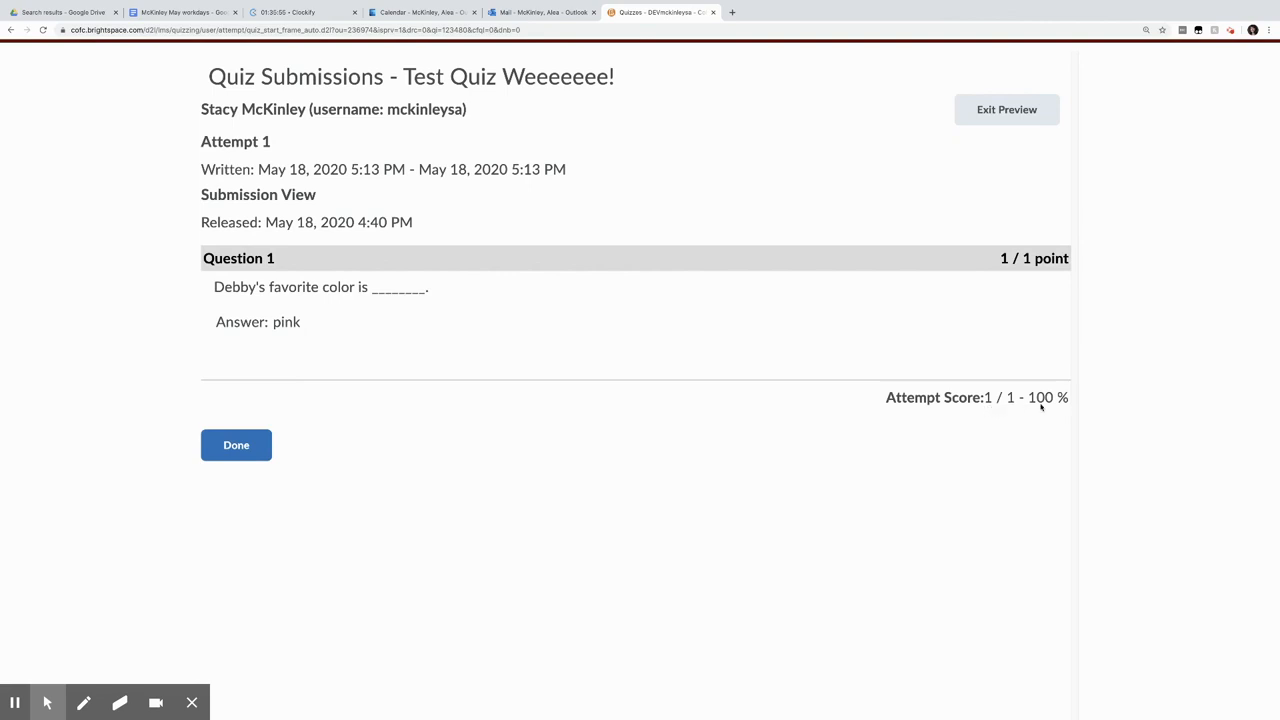
{"action": "mouse_move", "coordinate": [302, 338]}
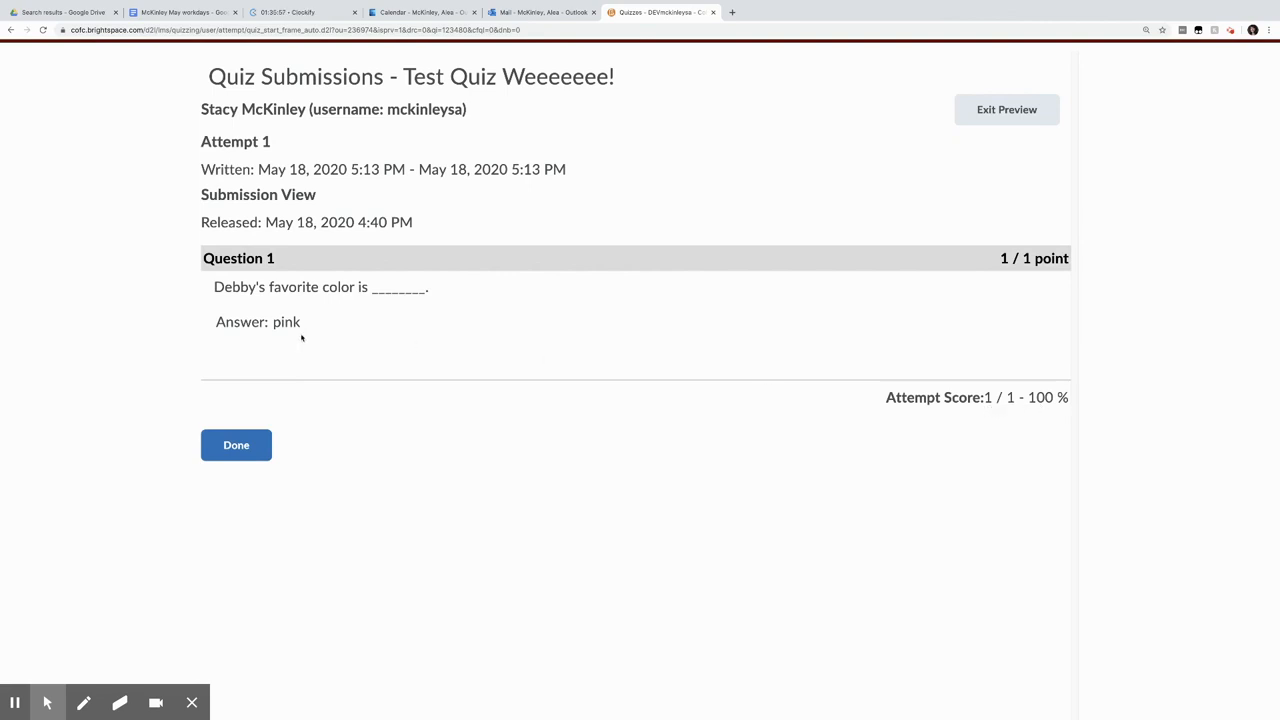
{"action": "mouse_move", "coordinate": [297, 339]}
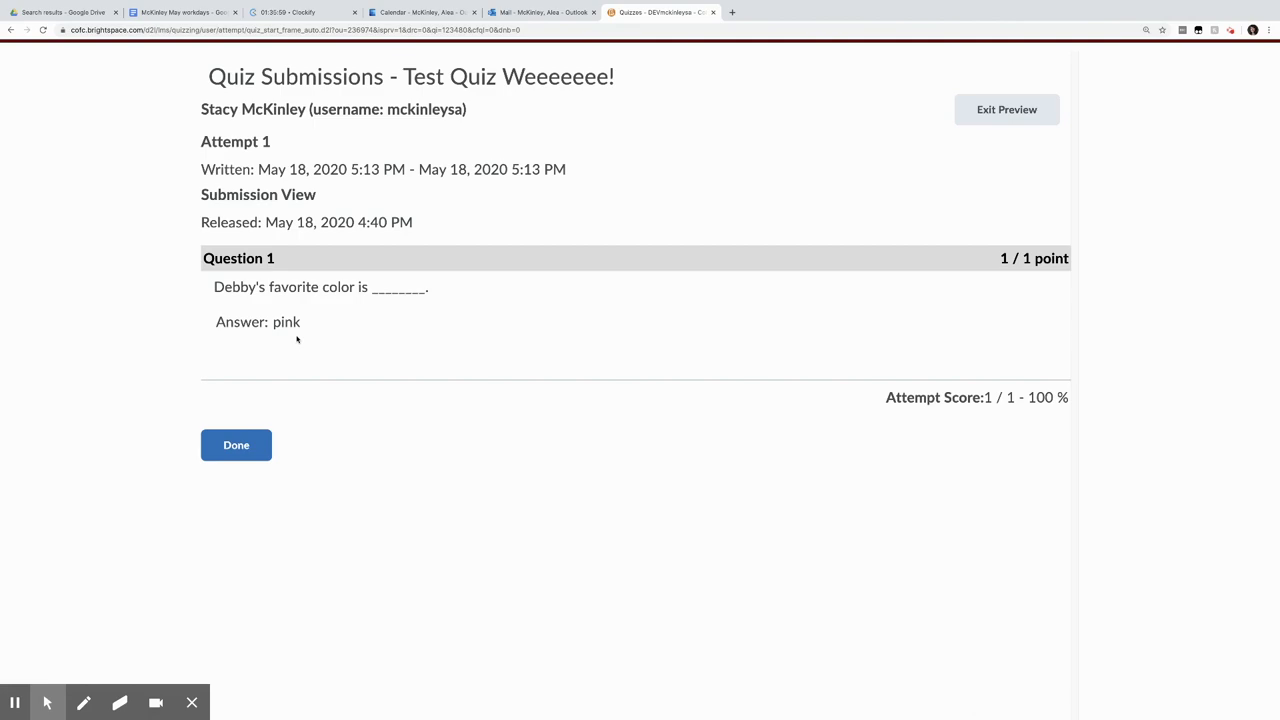